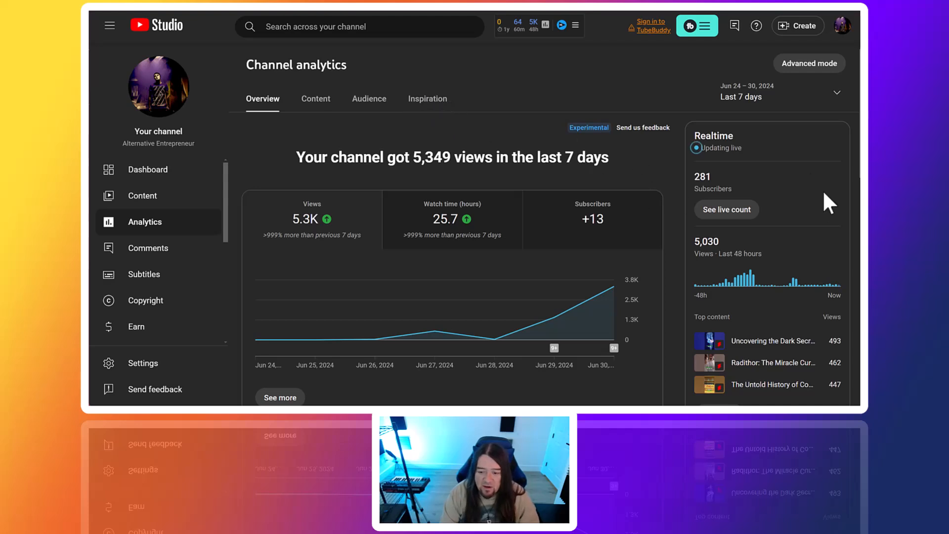
mouse_move(480, 138)
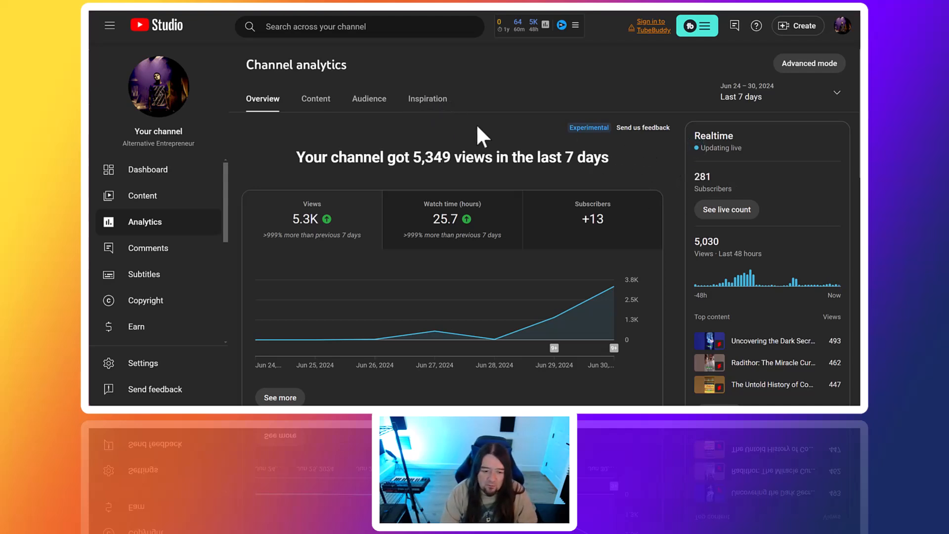
mouse_move(439, 83)
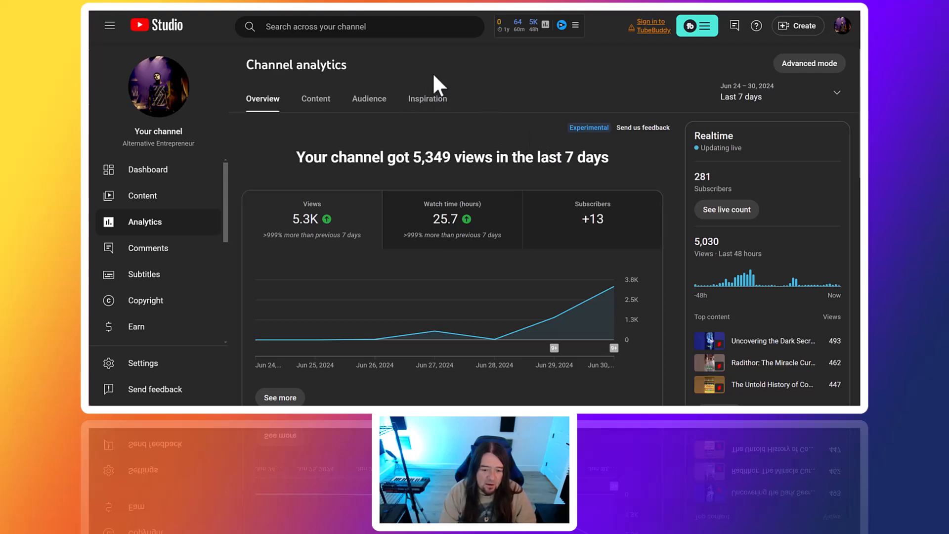
mouse_move(458, 79)
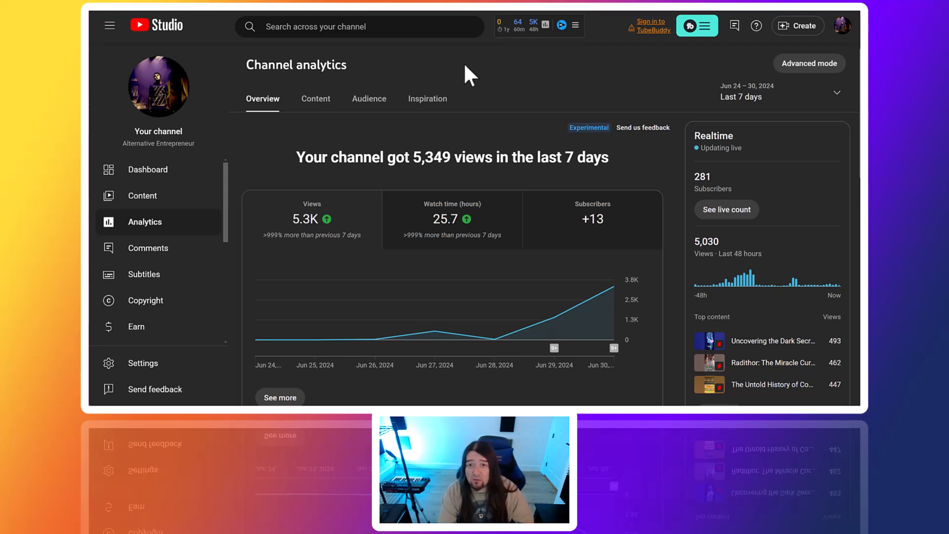
mouse_move(479, 91)
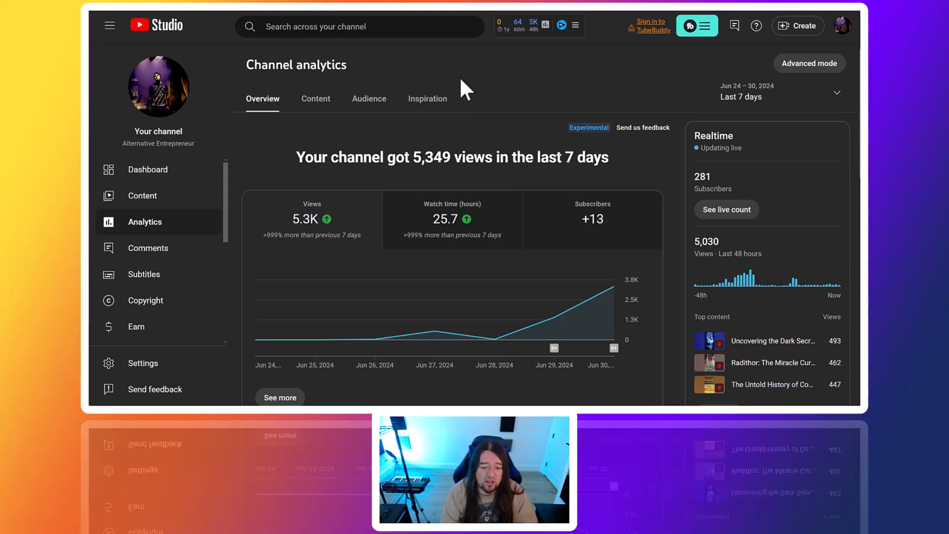
mouse_move(497, 114)
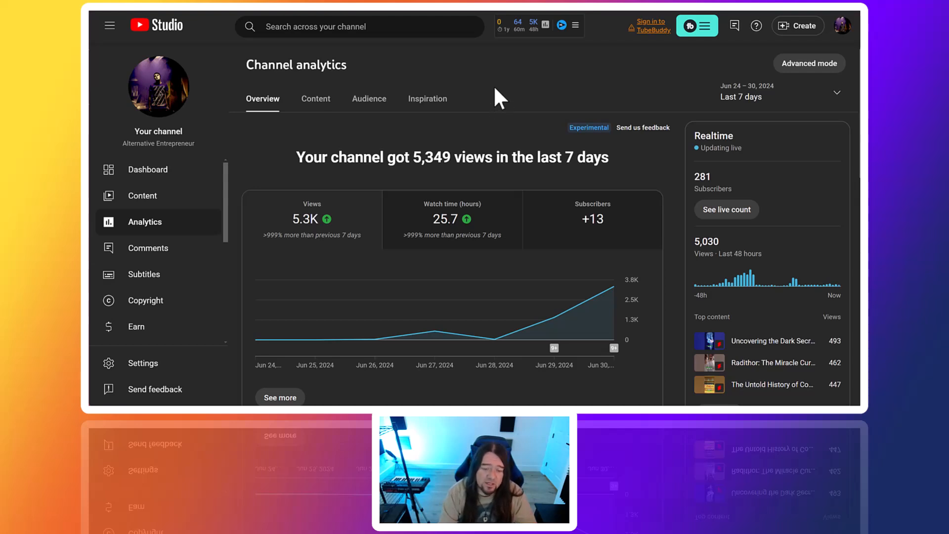
mouse_move(526, 224)
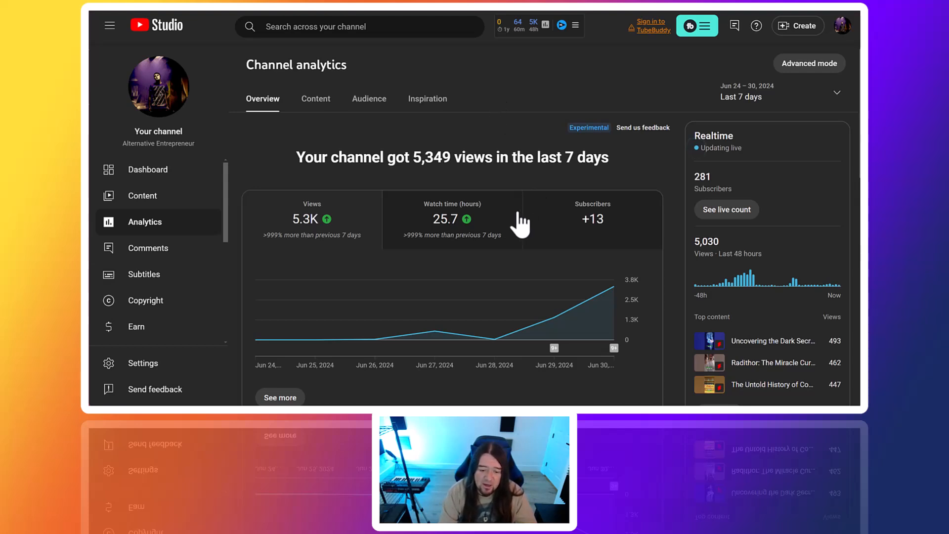
mouse_move(456, 190)
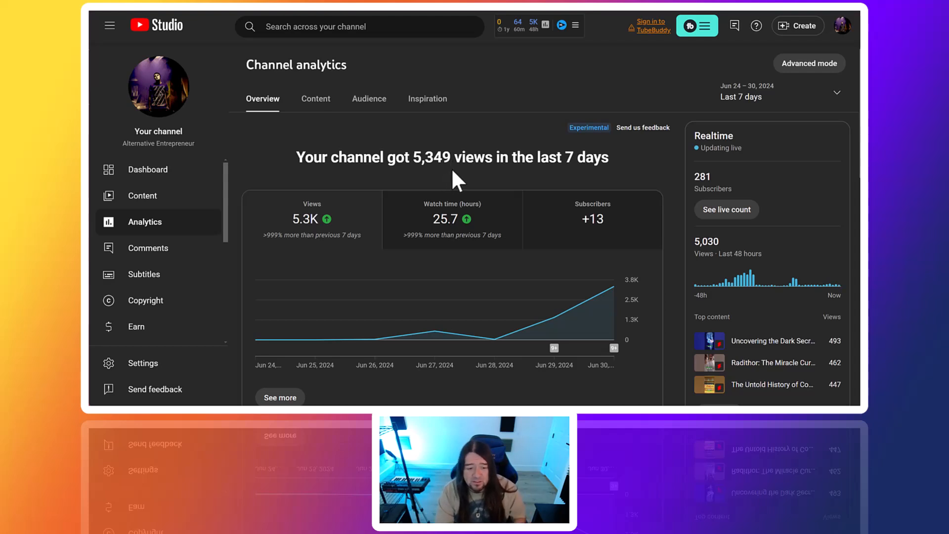
mouse_move(159, 89)
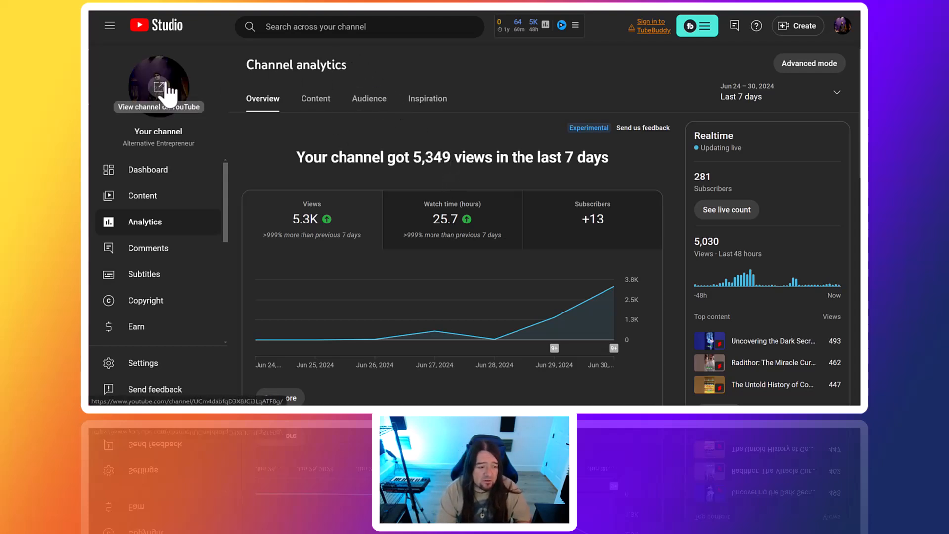
mouse_move(276, 89)
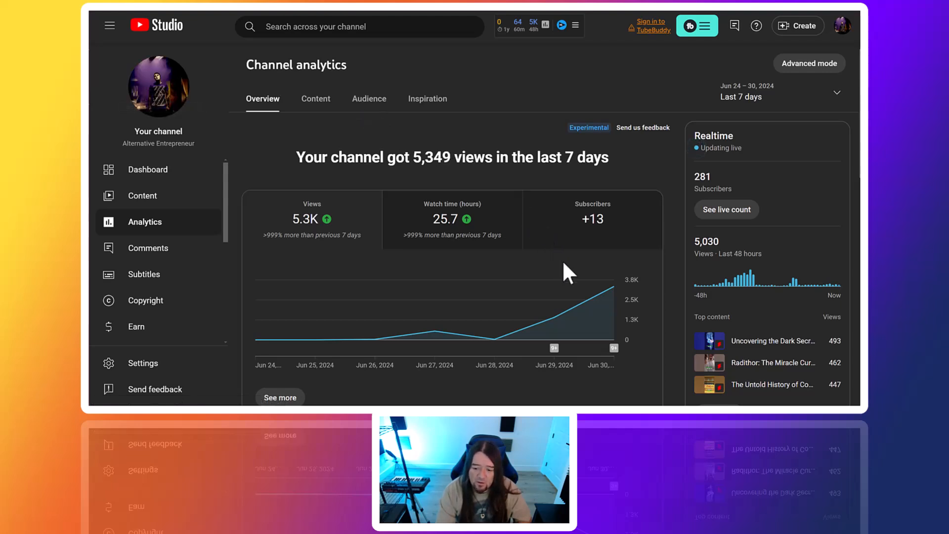
mouse_move(565, 299)
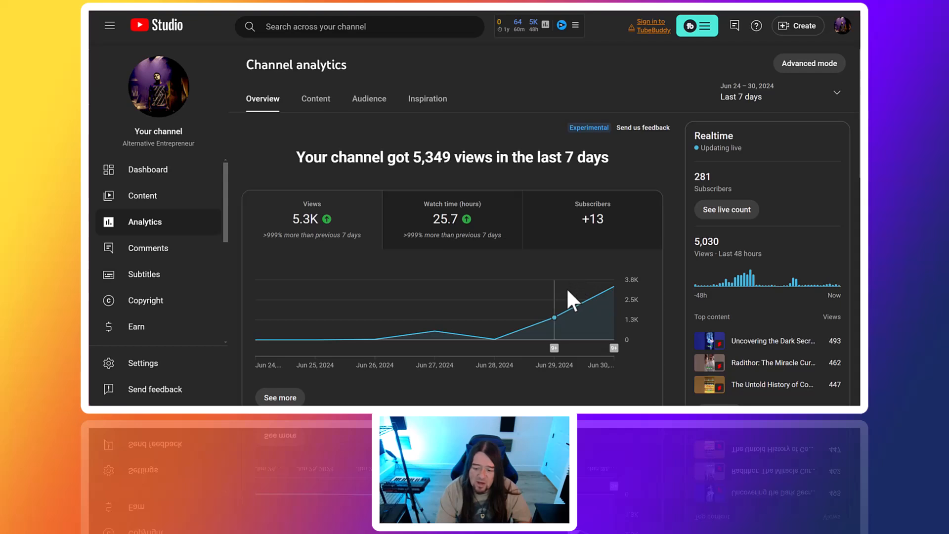
mouse_move(600, 235)
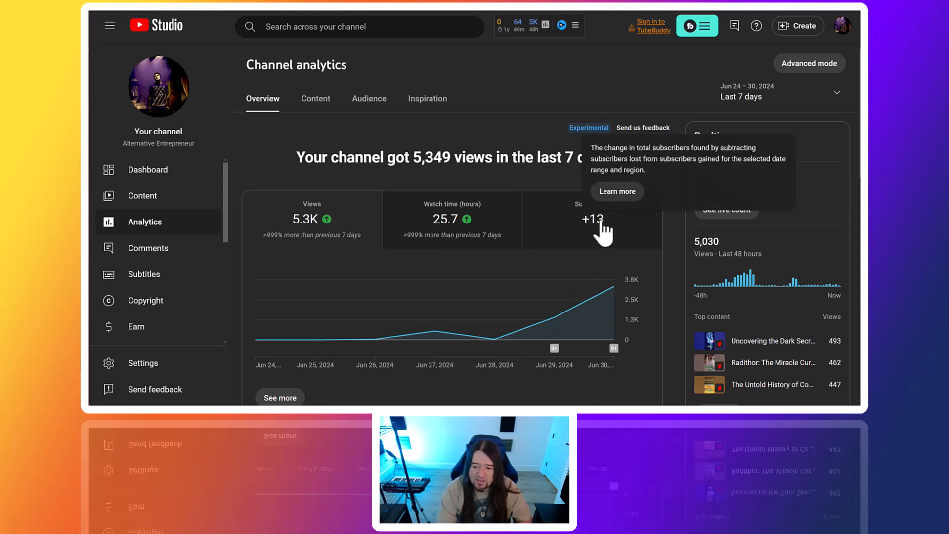
mouse_move(599, 269)
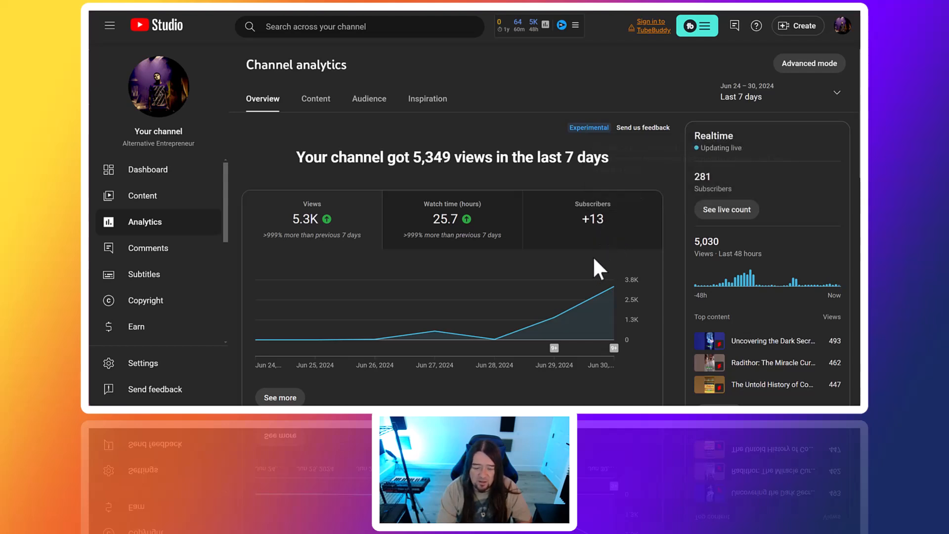
mouse_move(568, 285)
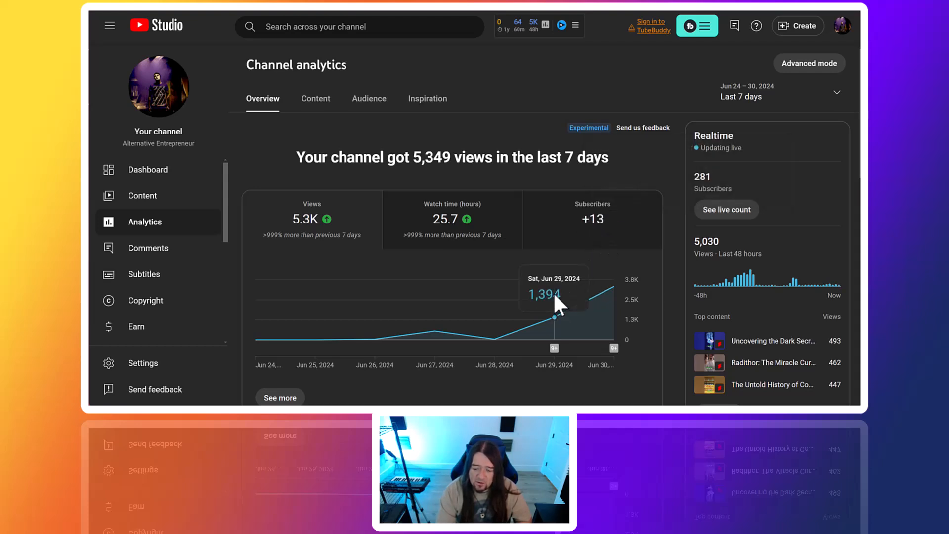
mouse_move(506, 327)
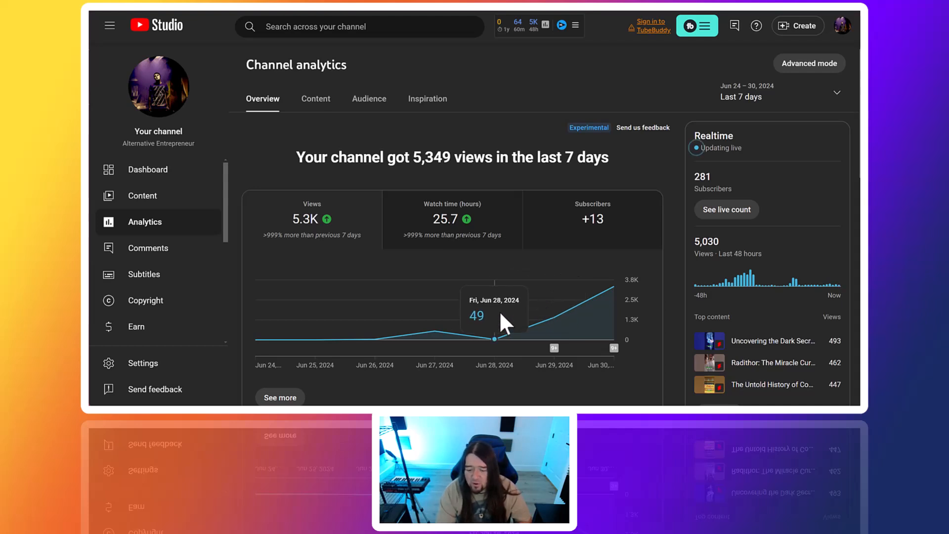
mouse_move(540, 317)
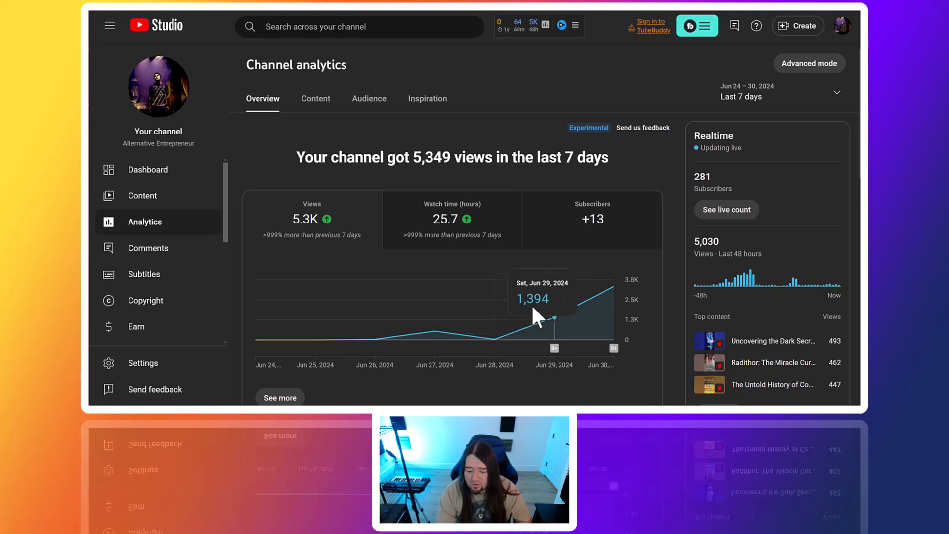
mouse_move(551, 315)
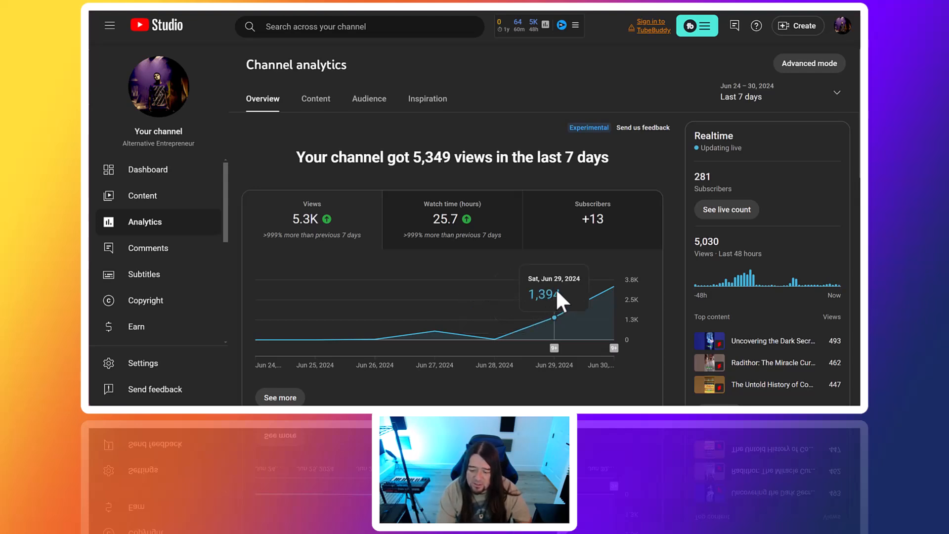
mouse_move(614, 296)
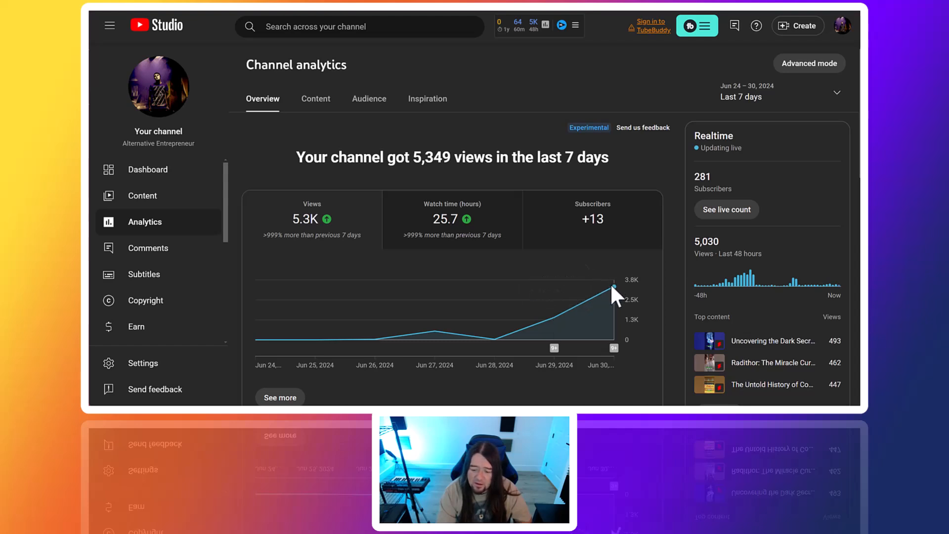
mouse_move(613, 294)
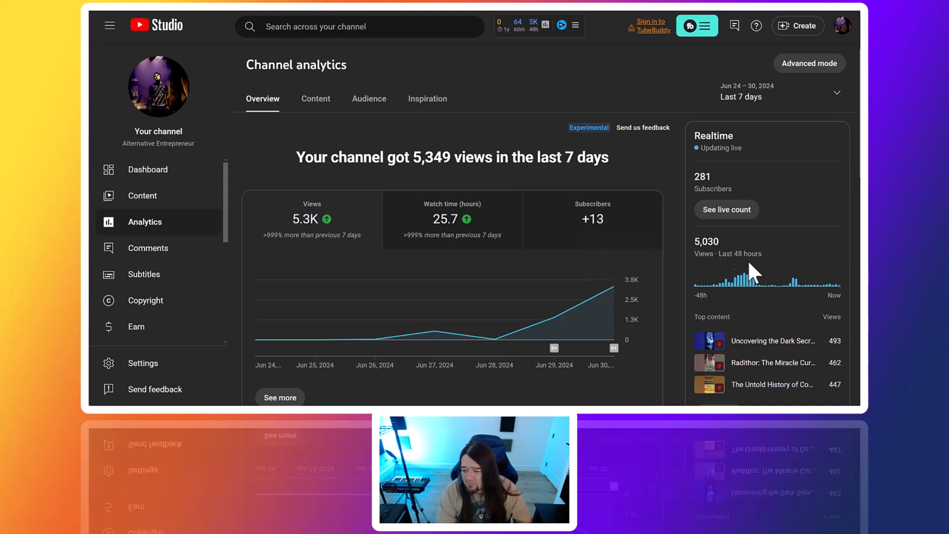
mouse_move(796, 288)
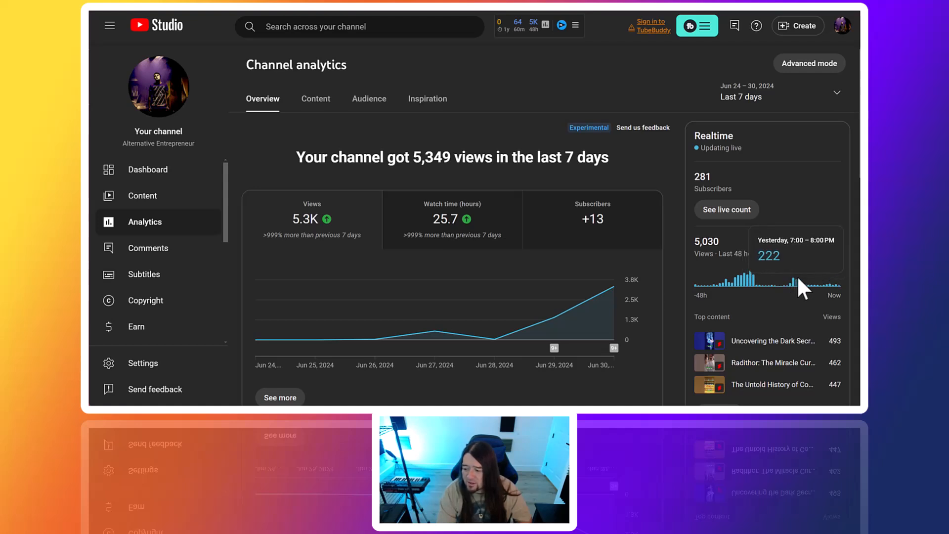
mouse_move(839, 288)
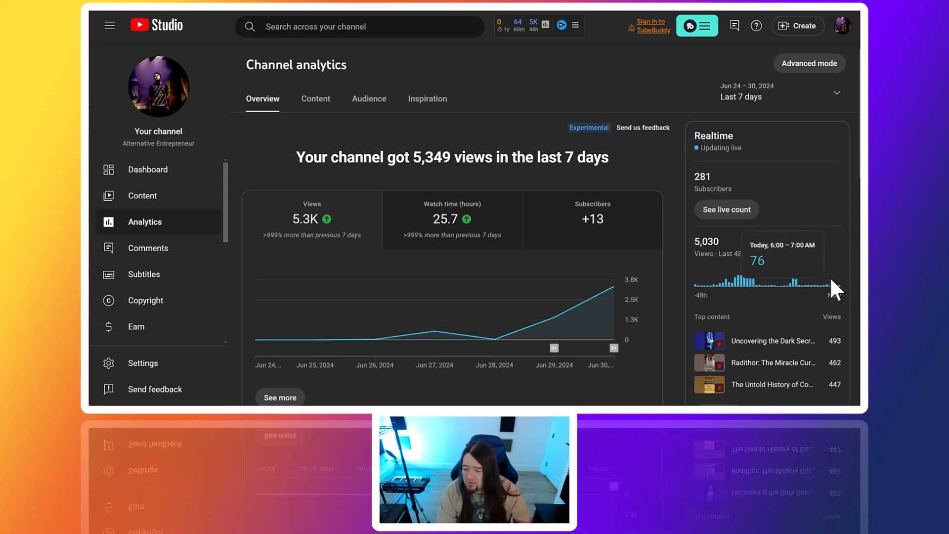
mouse_move(847, 286)
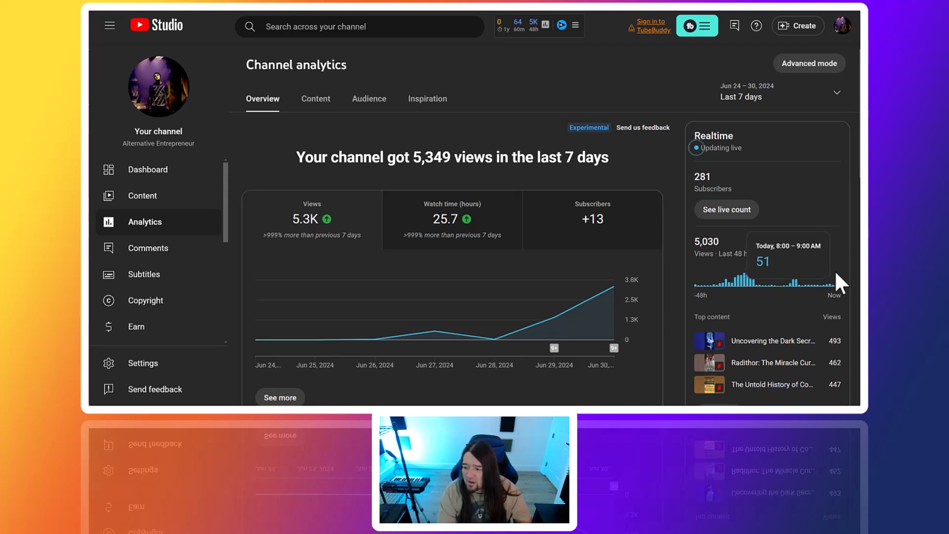
mouse_move(789, 256)
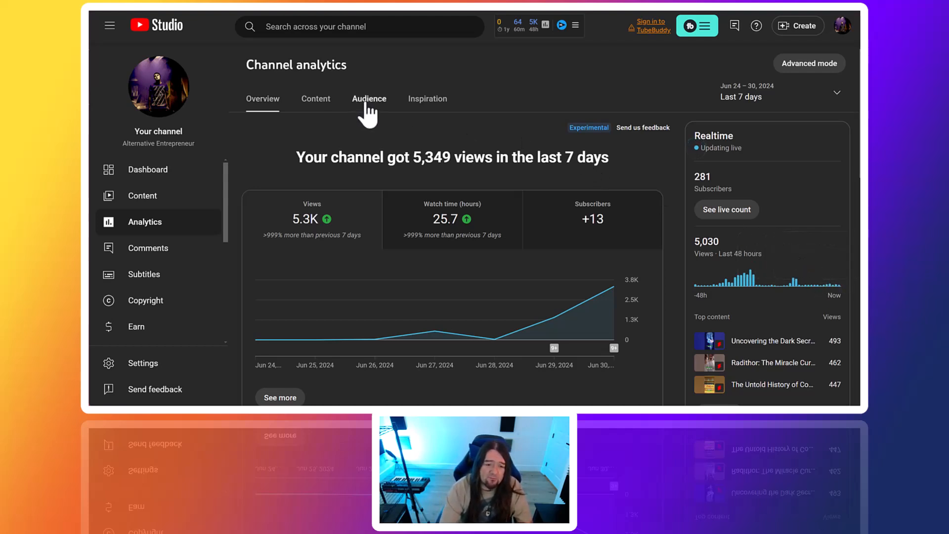
- Open the Audience tab and scroll down to age brackets (25–34 at 29.8%) and top geographies
click(369, 99)
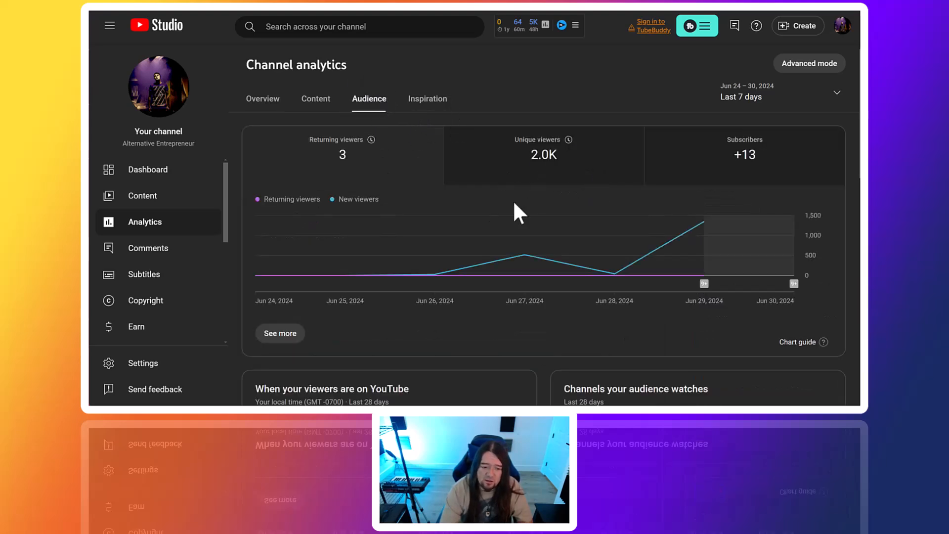
scroll(down, 3)
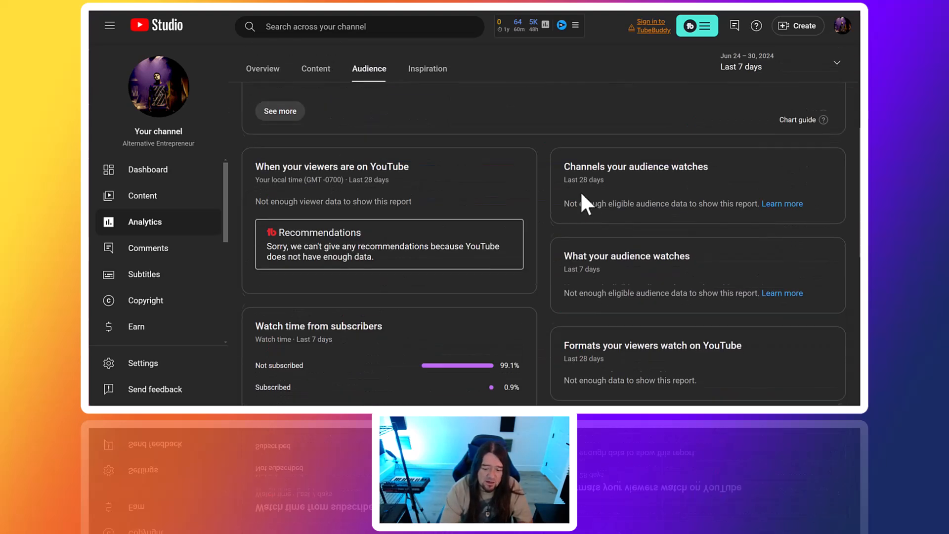
scroll(down, 3)
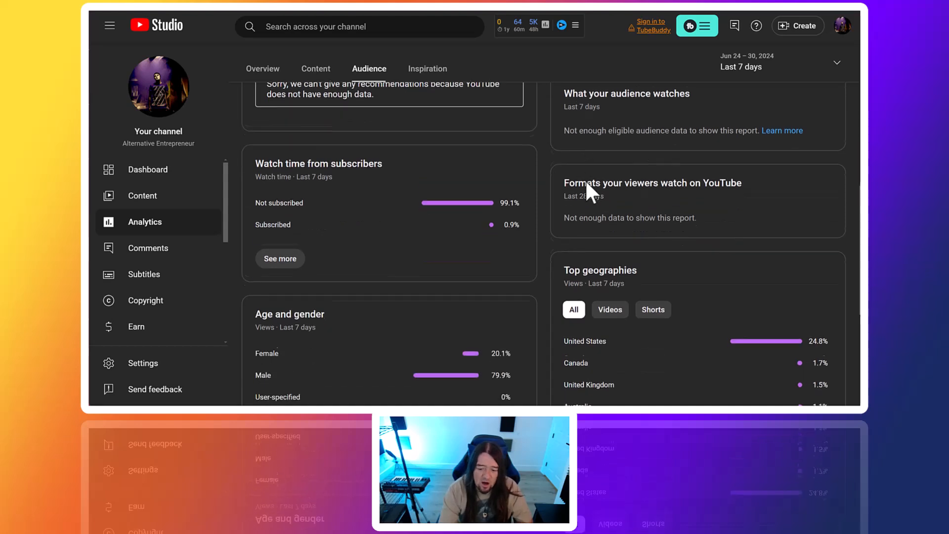
scroll(down, 3)
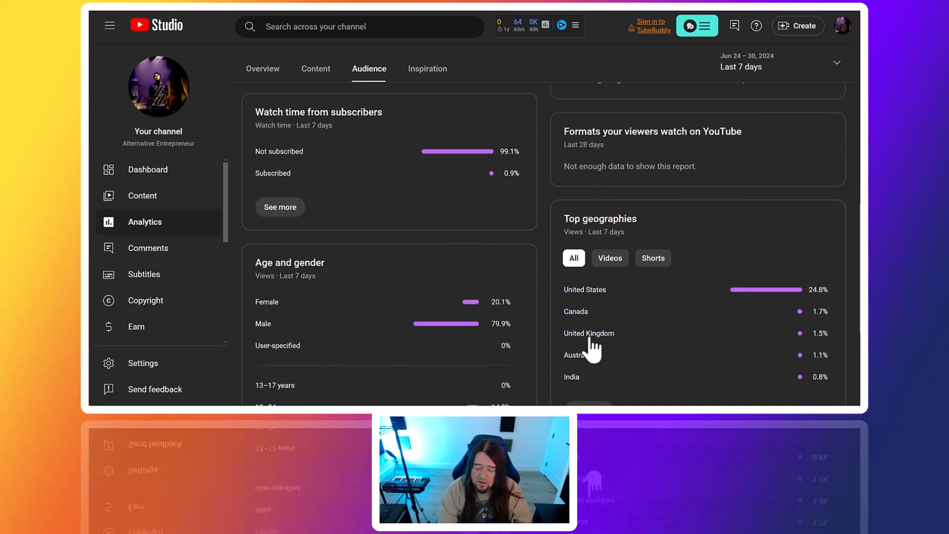
scroll(down, 3)
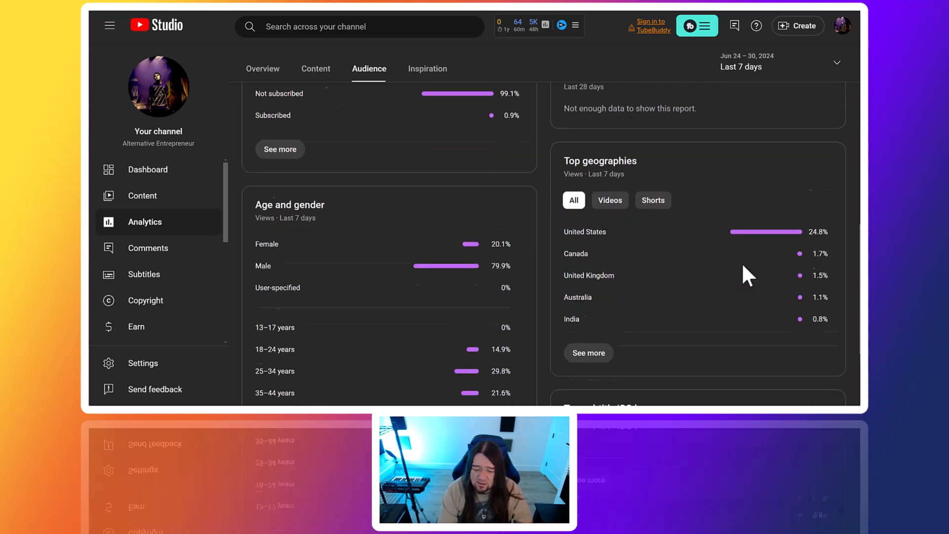
scroll(down, 3)
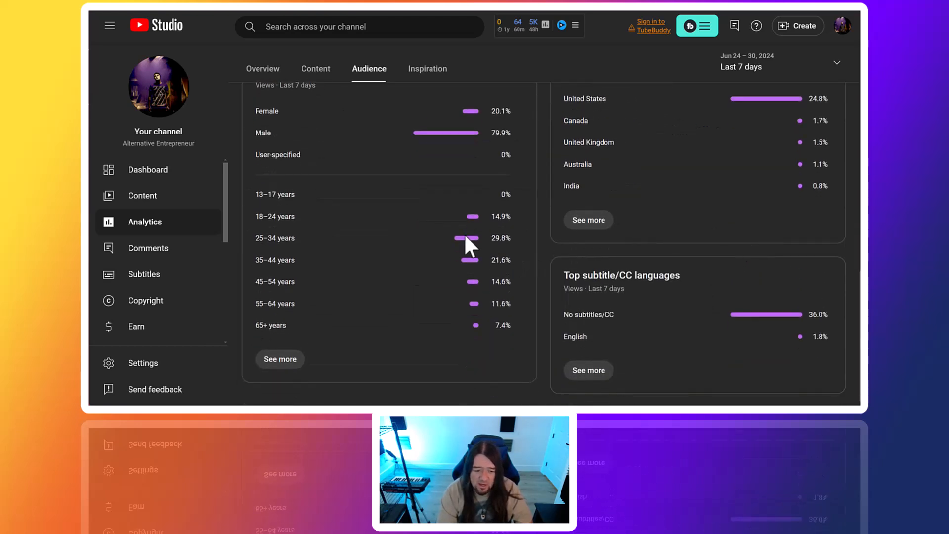
mouse_move(384, 259)
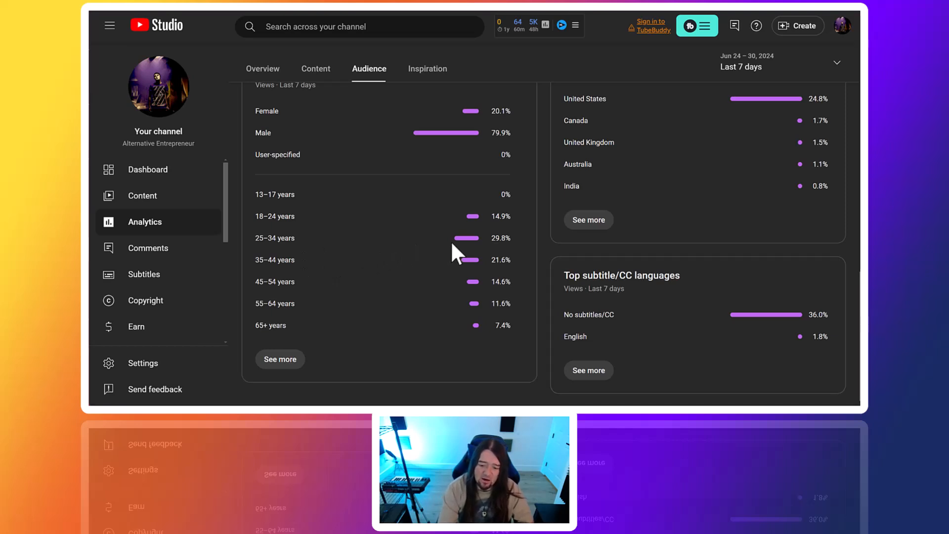
mouse_move(511, 257)
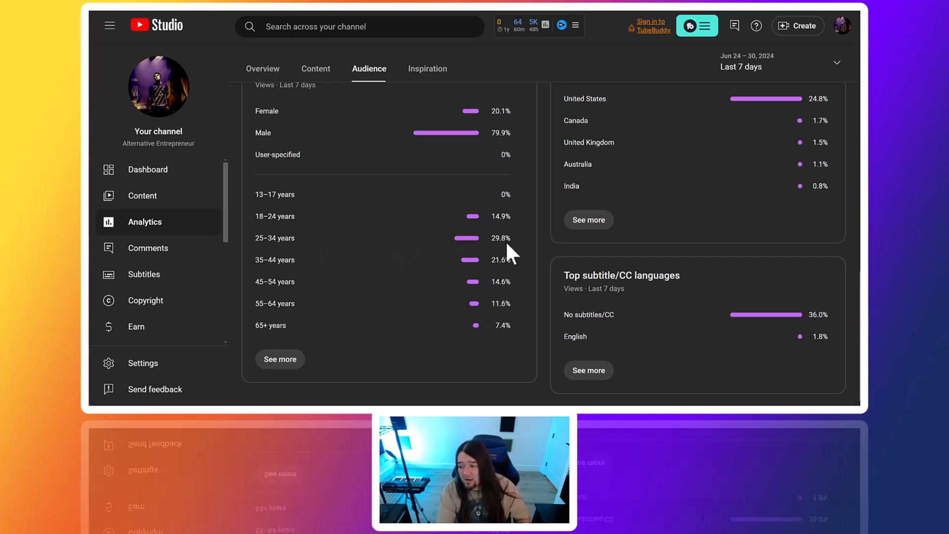
mouse_move(551, 258)
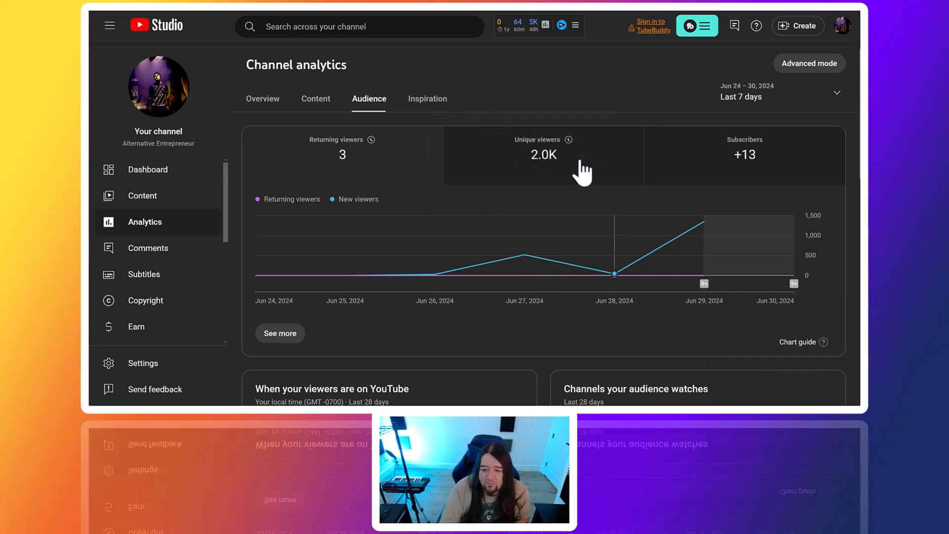
mouse_move(519, 241)
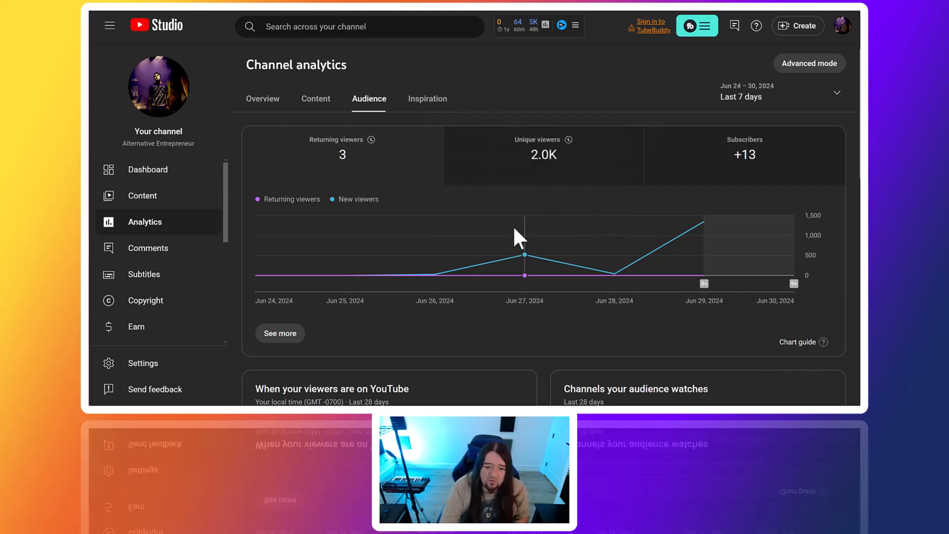
mouse_move(473, 206)
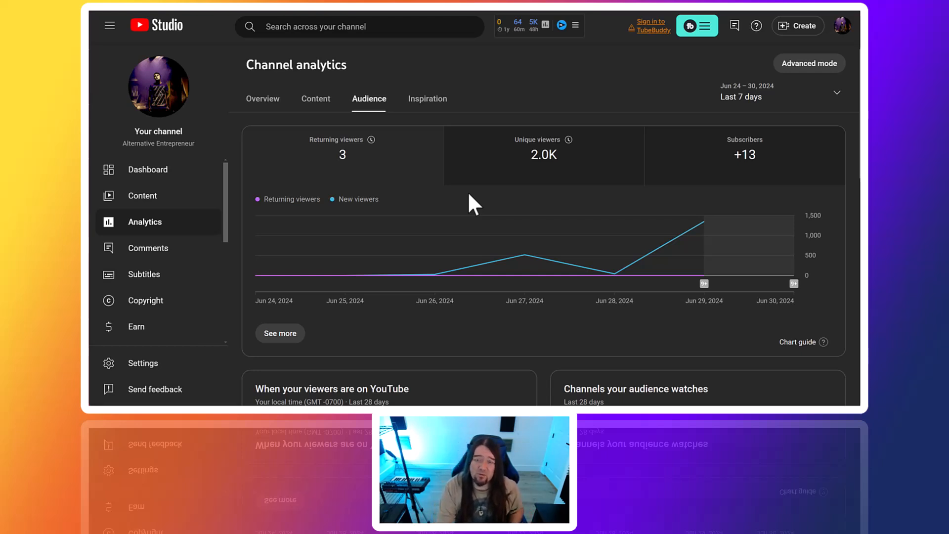
mouse_move(569, 217)
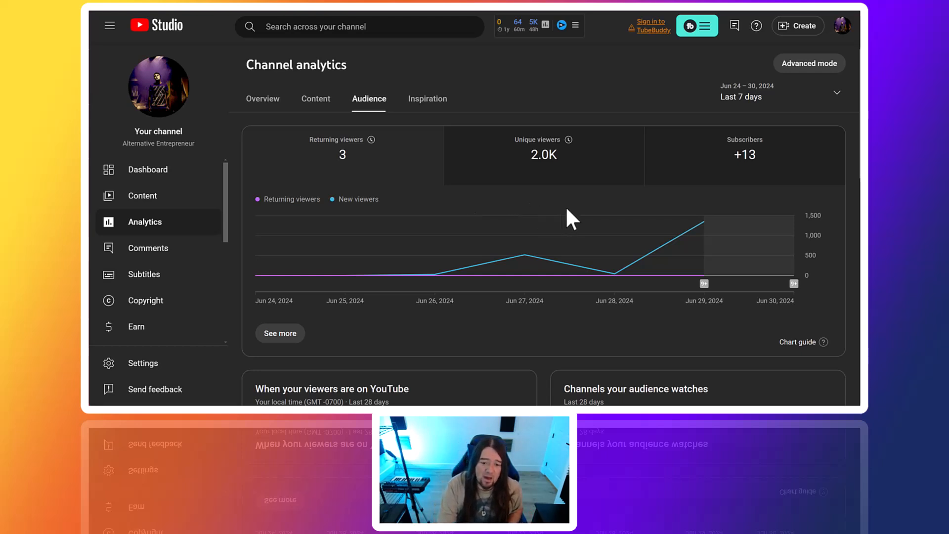
mouse_move(615, 273)
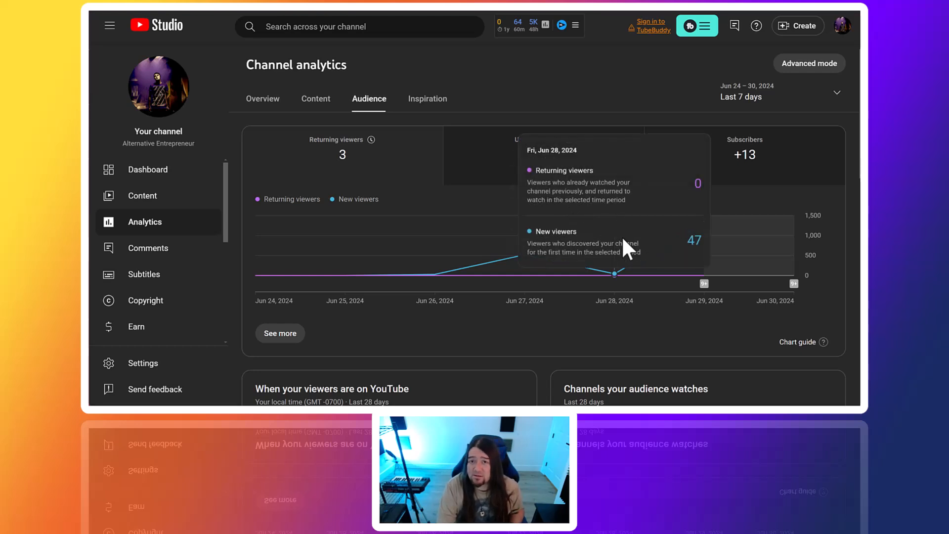
mouse_move(552, 104)
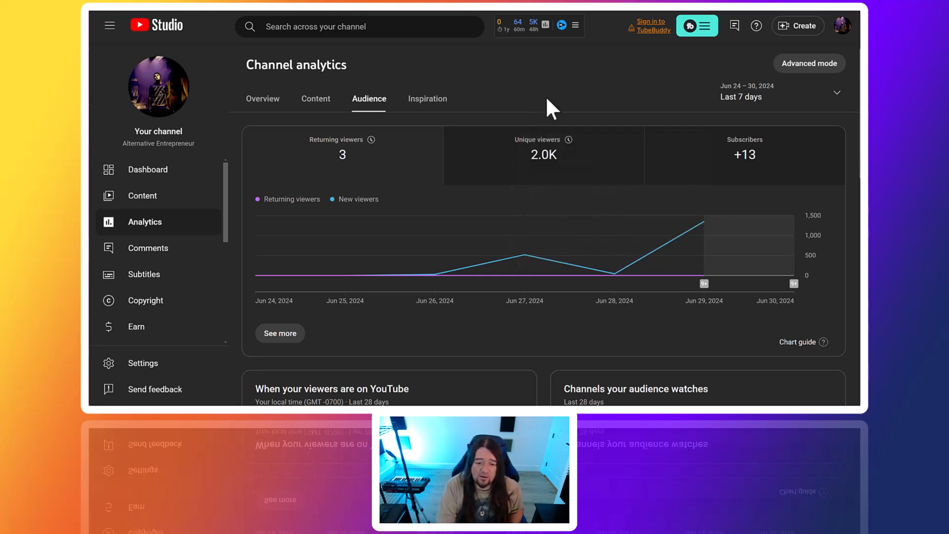
mouse_move(572, 119)
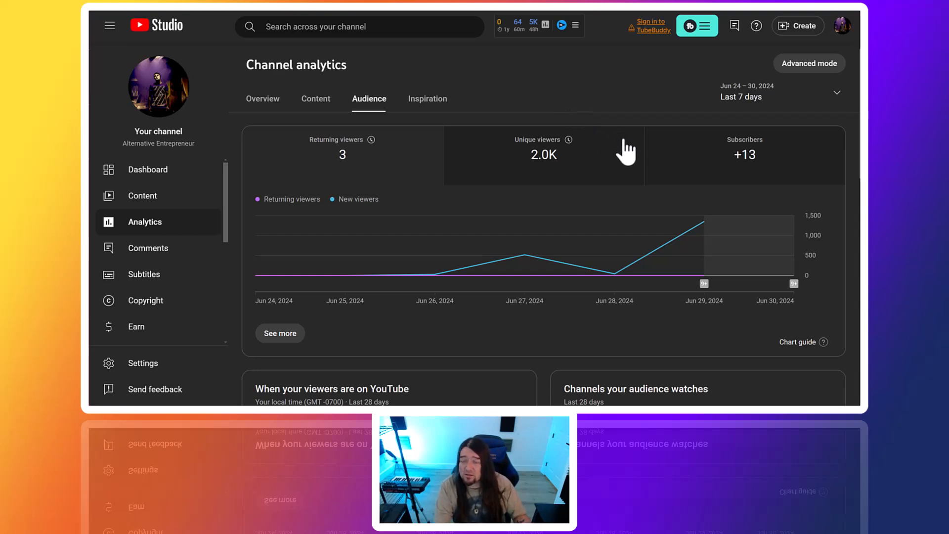
mouse_move(646, 163)
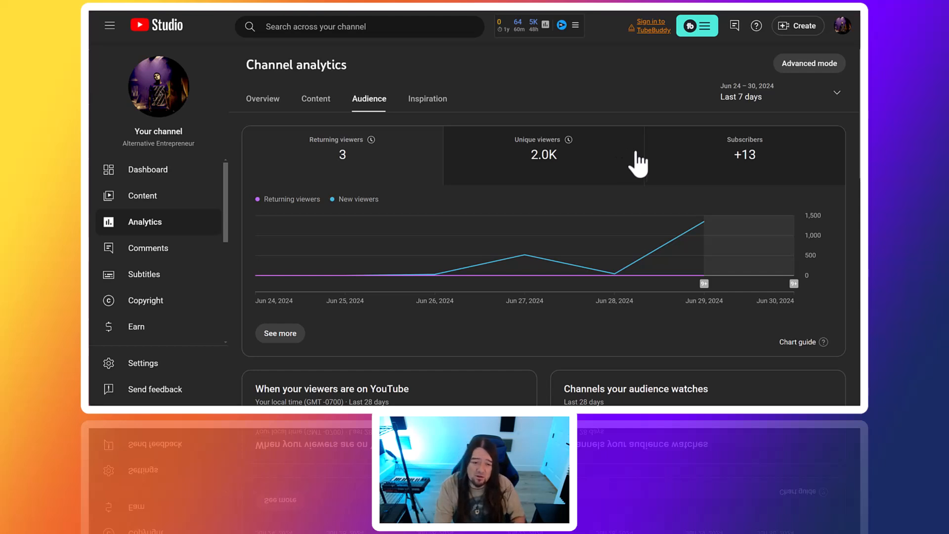
mouse_move(657, 160)
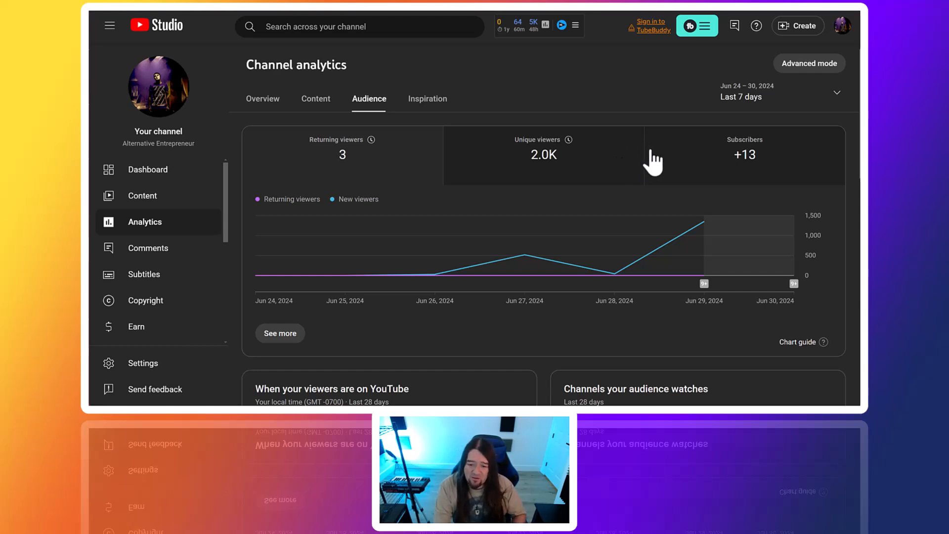
mouse_move(521, 211)
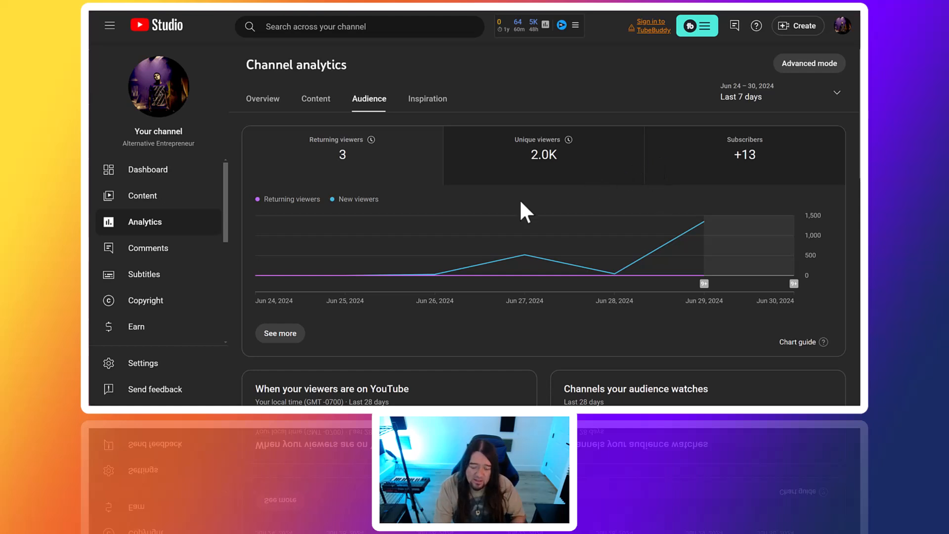
mouse_move(546, 210)
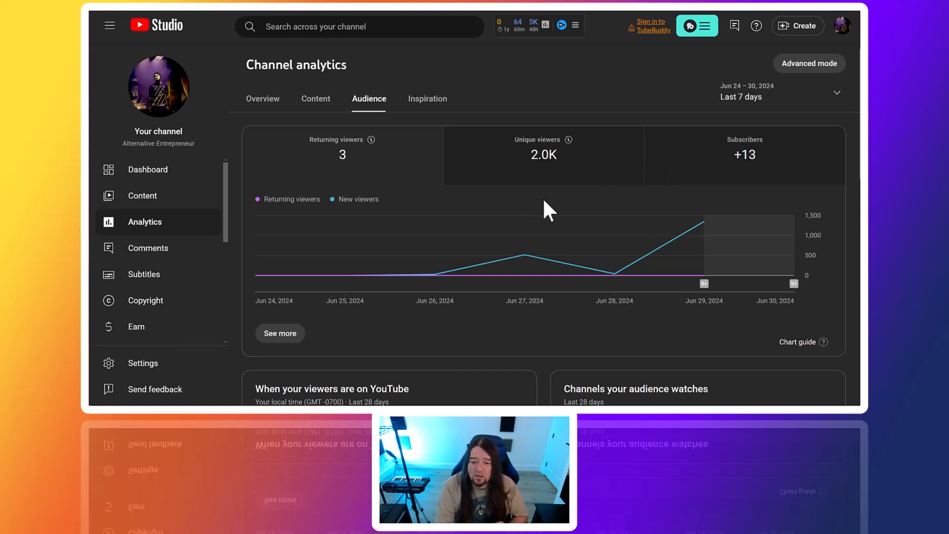
mouse_move(583, 207)
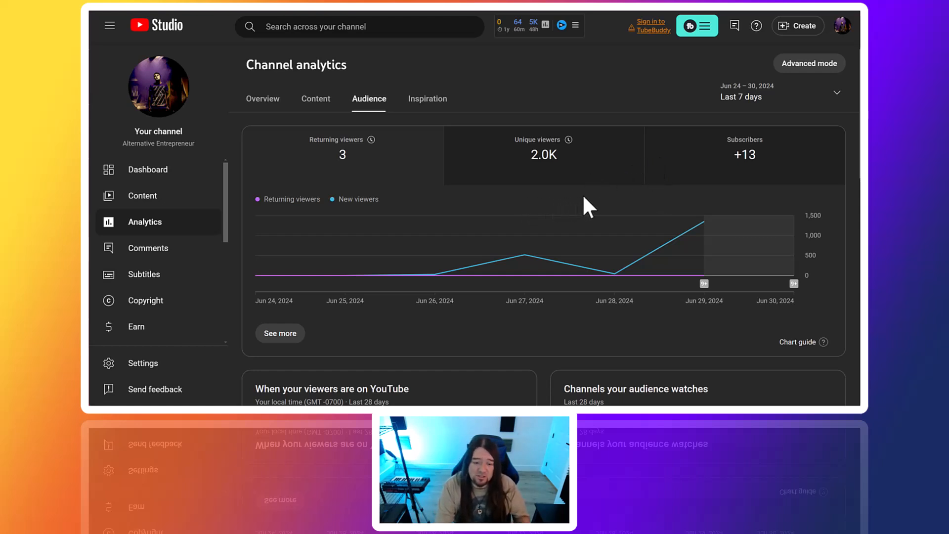
mouse_move(643, 218)
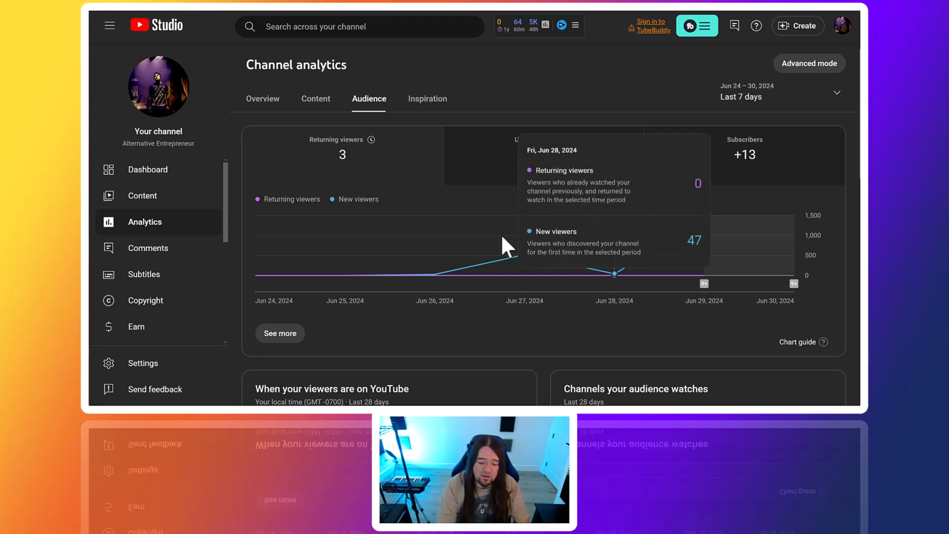
- Scroll down the Audience report to review returning versus new viewers by day
scroll(down, 3)
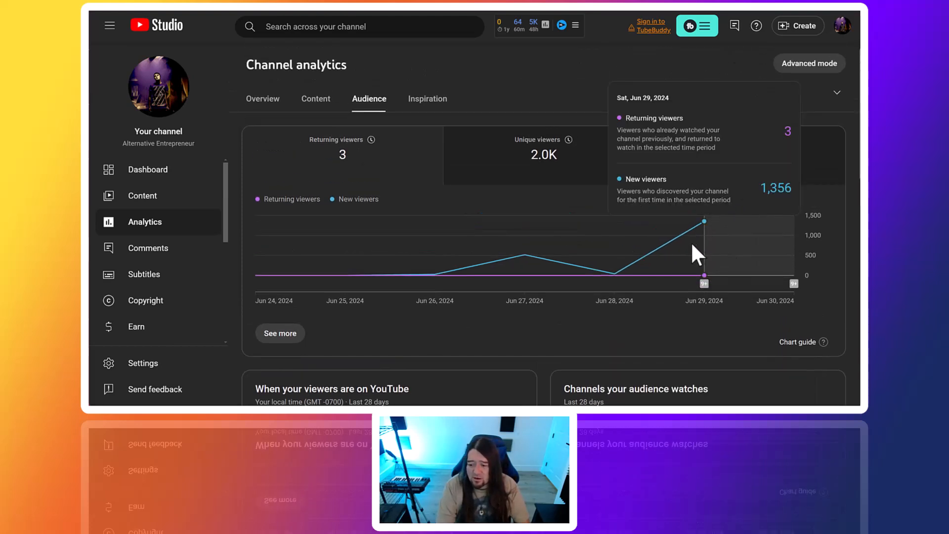
mouse_move(684, 276)
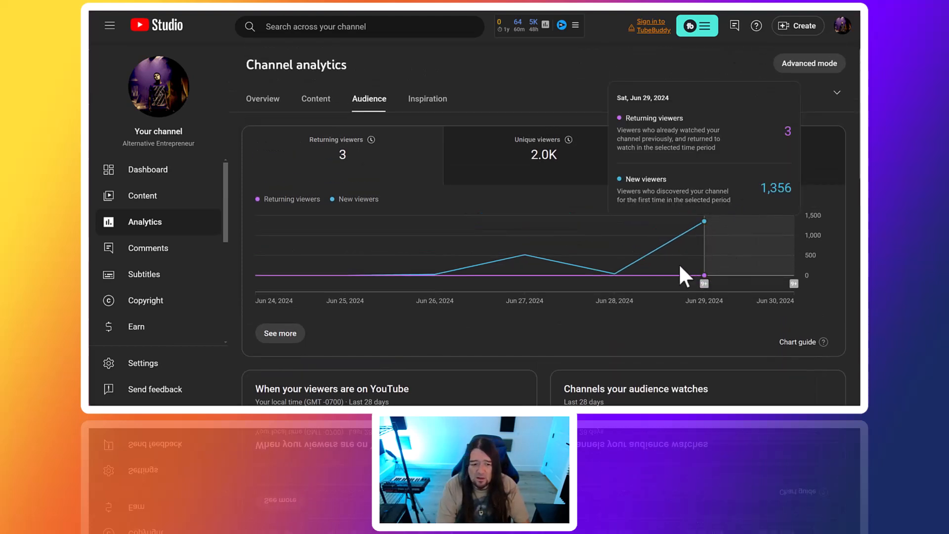
scroll(down, 3)
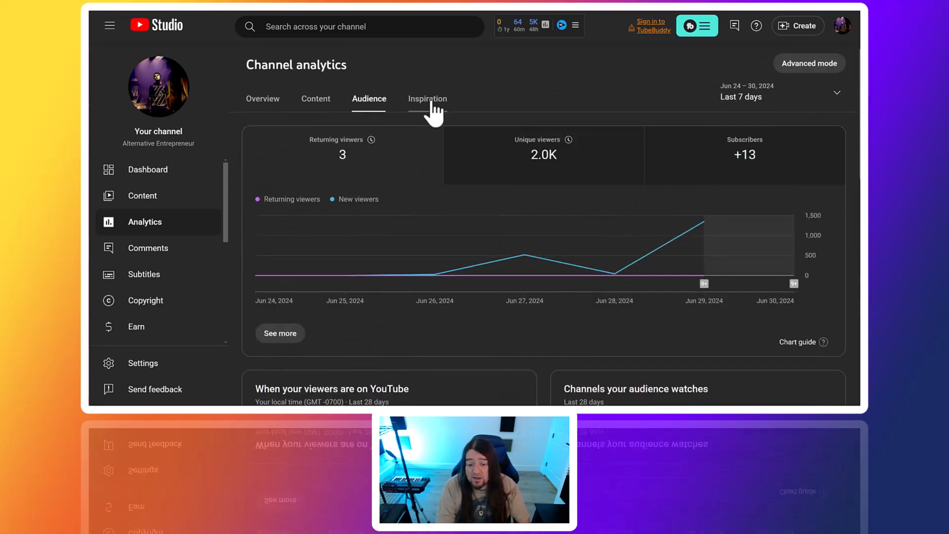
- Switch to the Inspiration tab to see starter video ideas like a pancake recipe
click(427, 99)
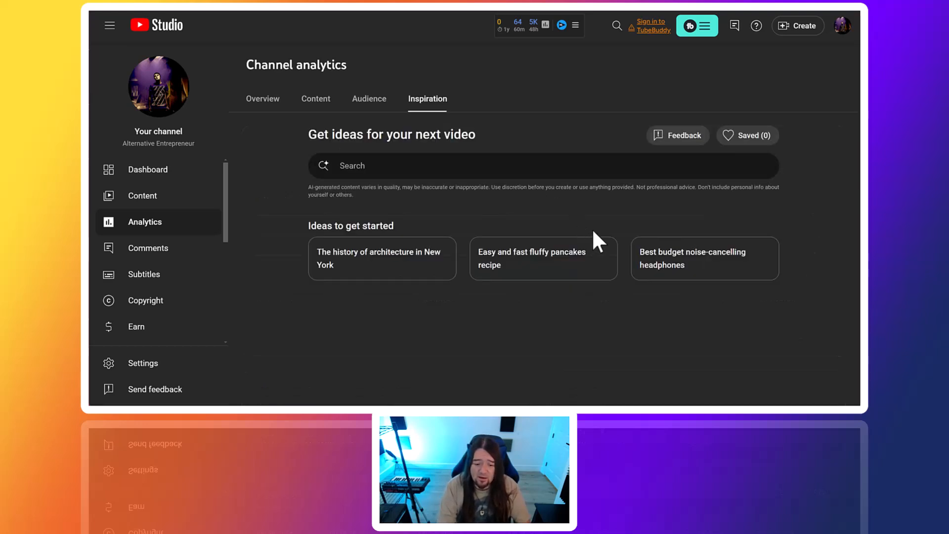
mouse_move(390, 263)
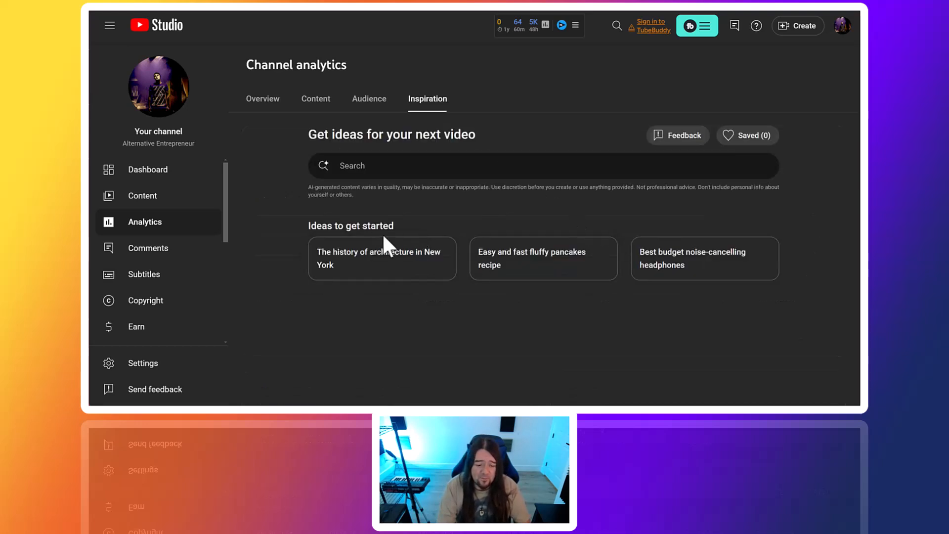
mouse_move(677, 284)
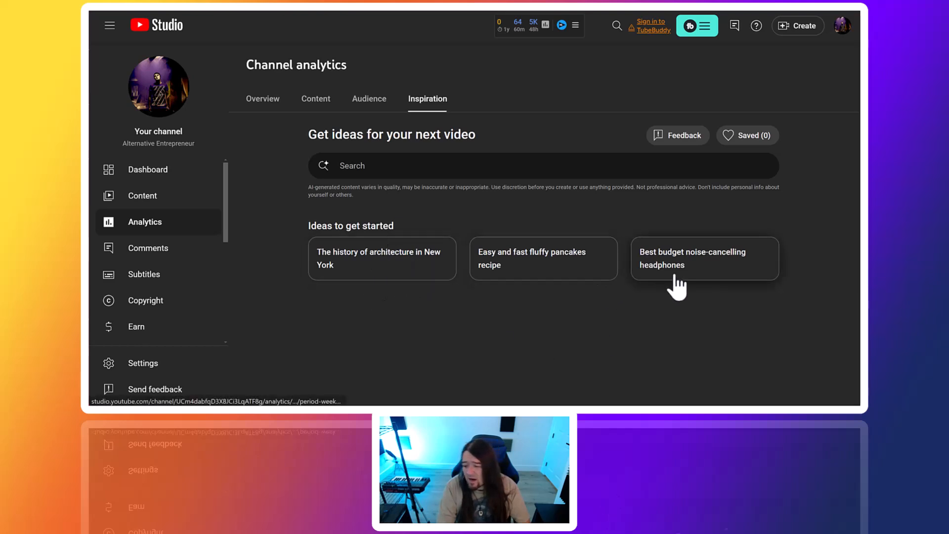
mouse_move(594, 288)
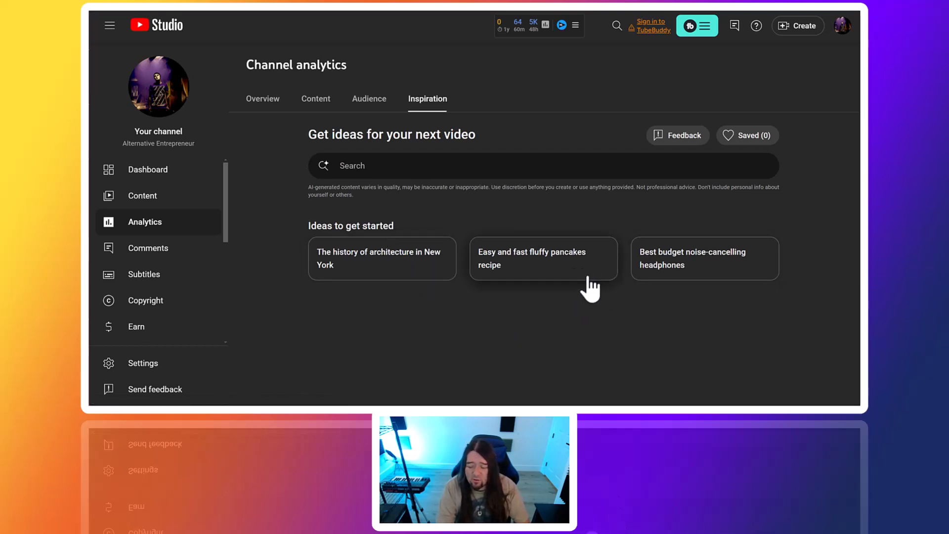
mouse_move(276, 109)
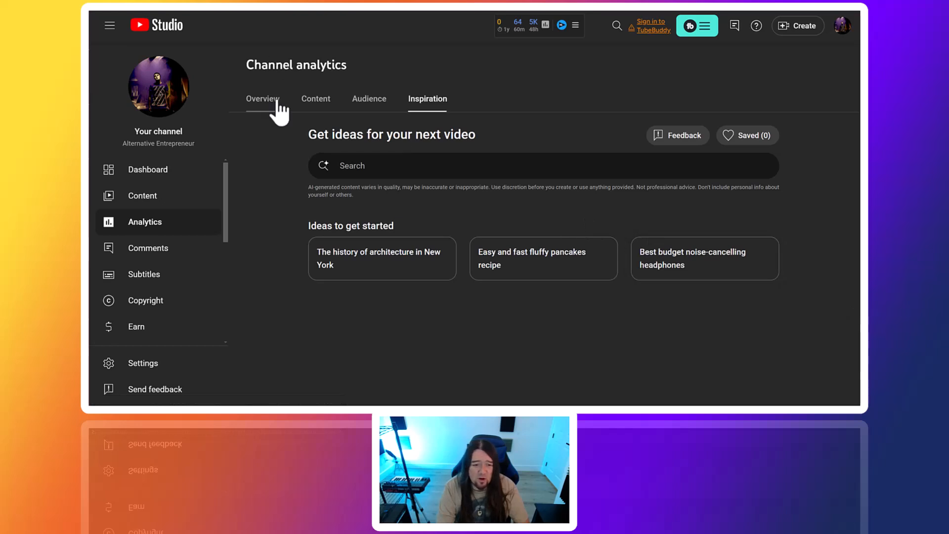
- Switch to the Overview tab showing 281 subscribers and 5,033 views in 48 hours
click(263, 98)
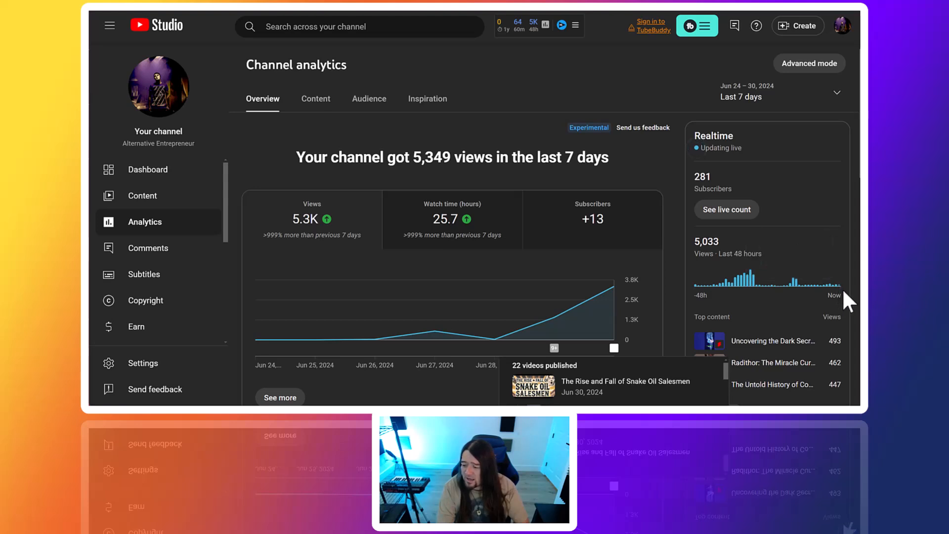
mouse_move(845, 296)
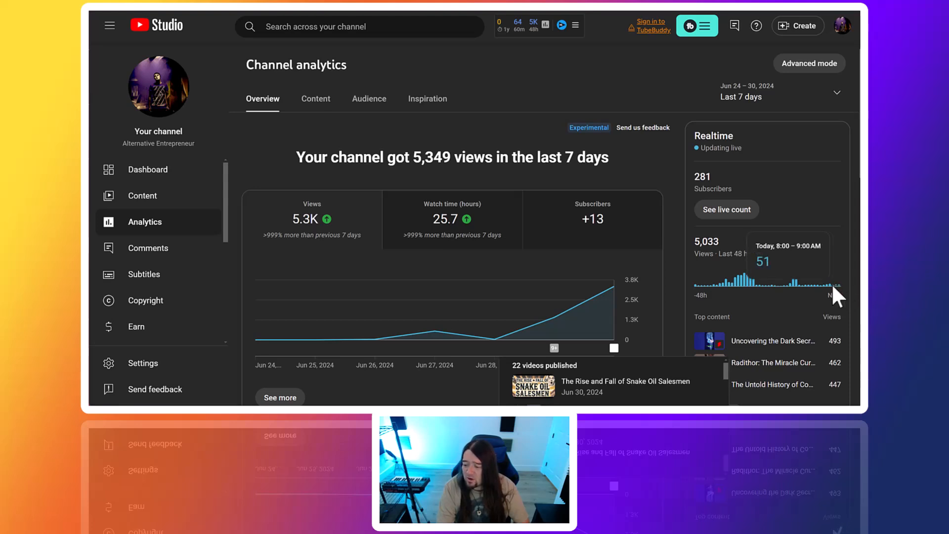
mouse_move(836, 302)
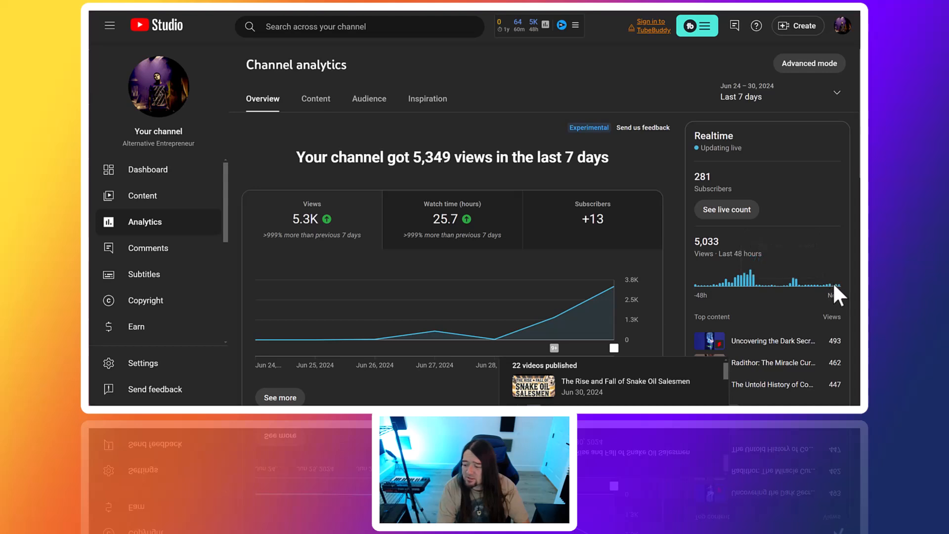
mouse_move(818, 307)
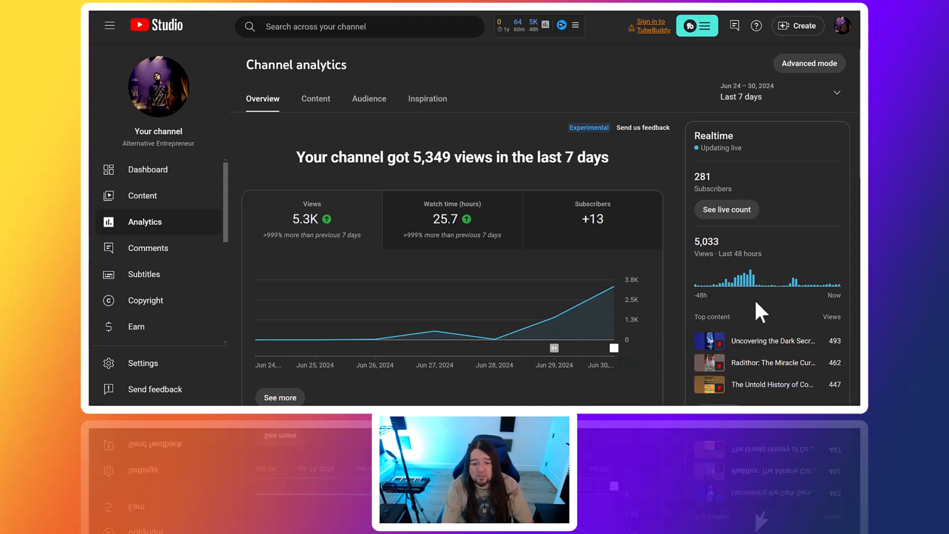
click(546, 25)
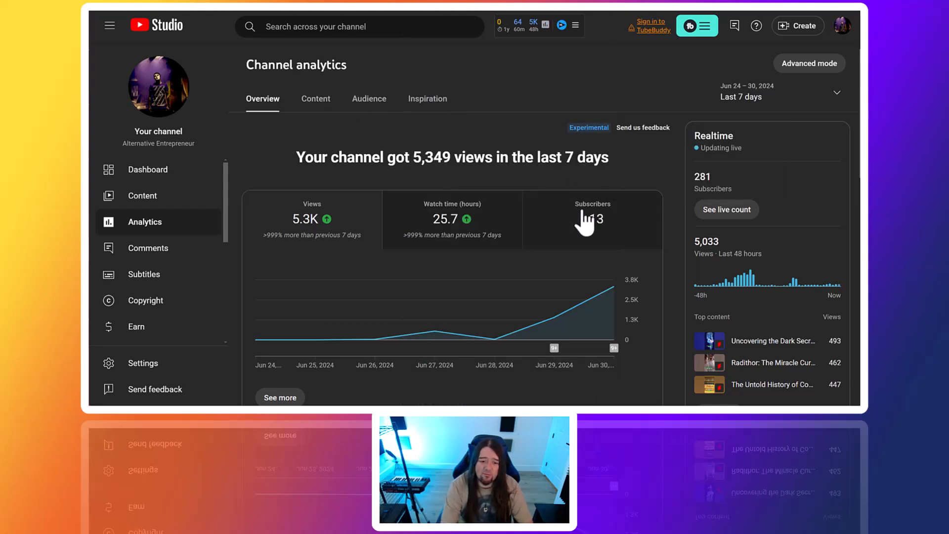
mouse_move(603, 276)
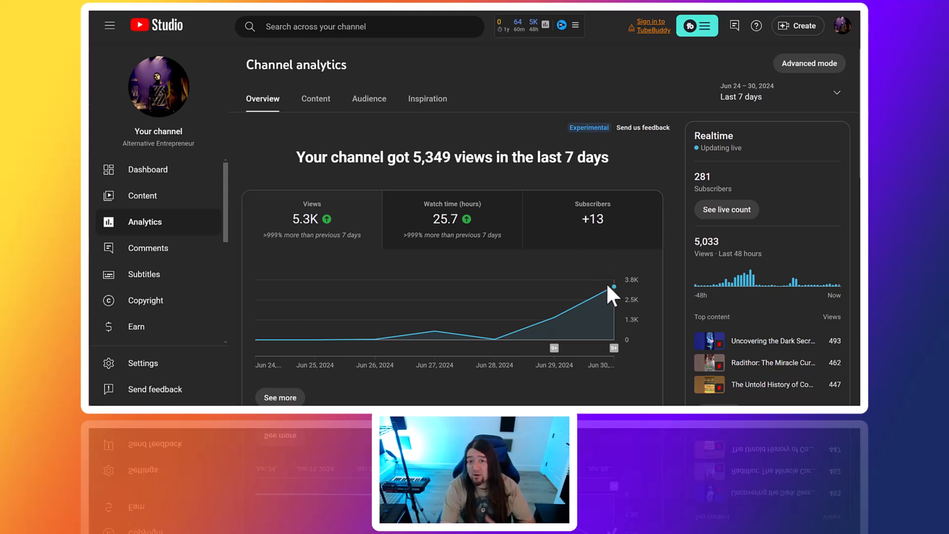
mouse_move(614, 287)
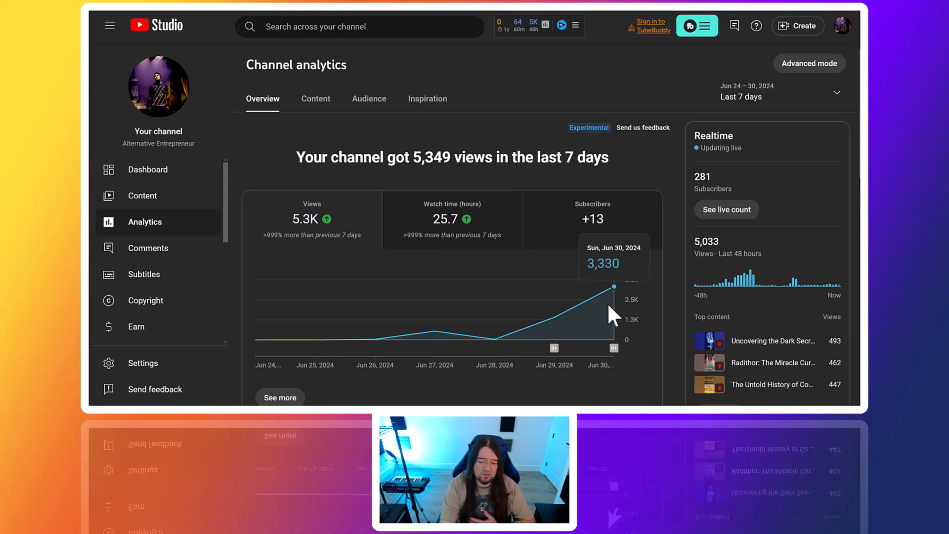
mouse_move(624, 354)
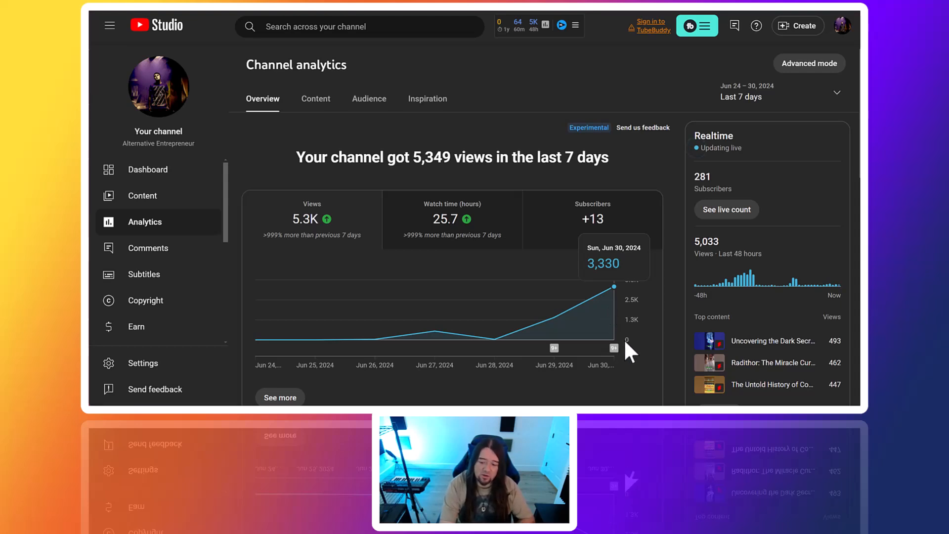
mouse_move(645, 381)
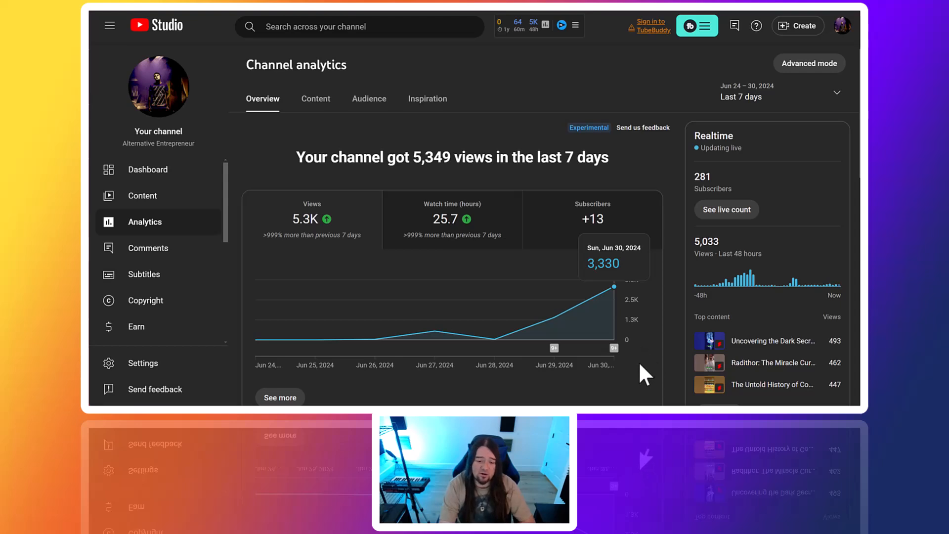
mouse_move(659, 372)
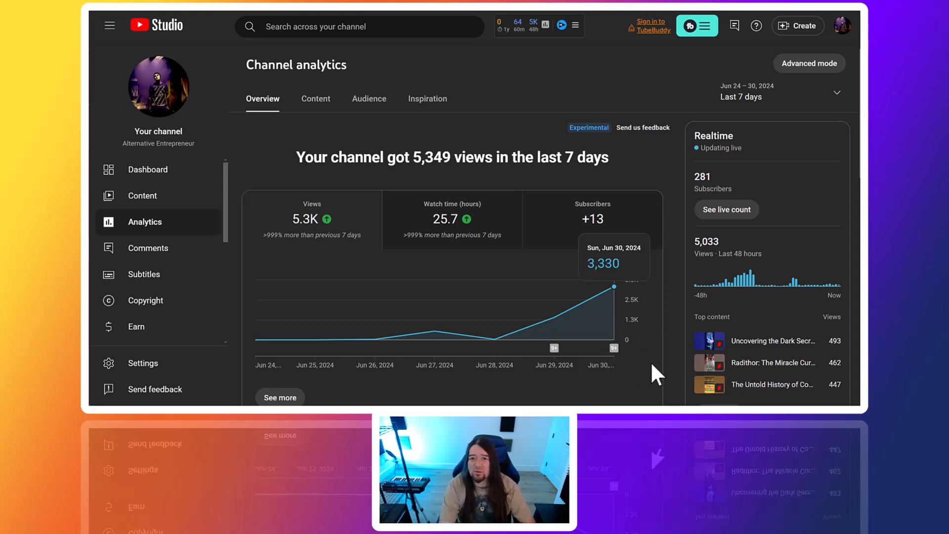
mouse_move(671, 380)
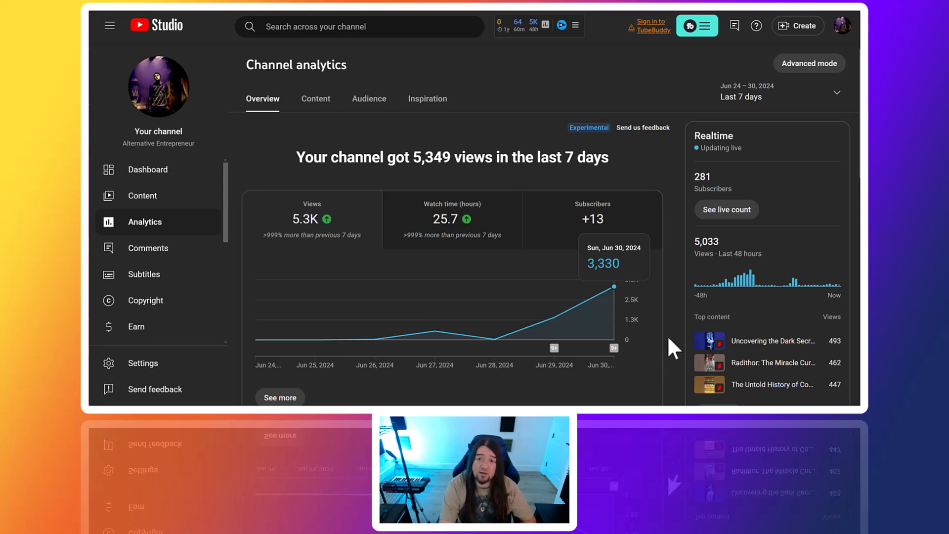
mouse_move(681, 380)
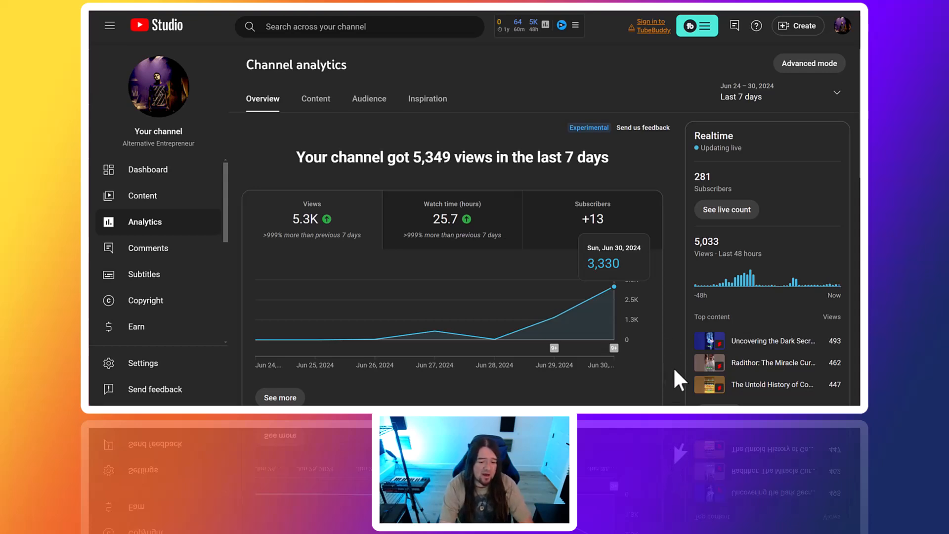